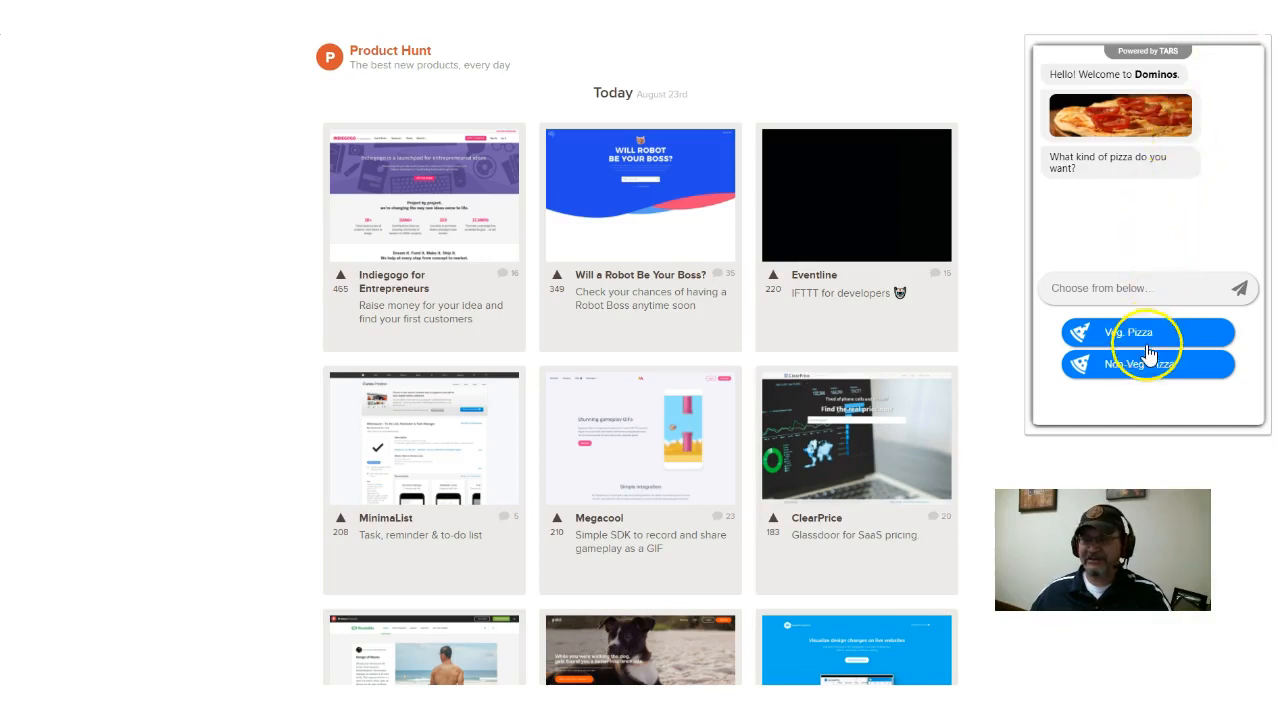
{"action": "mouse_move", "coordinate": [1116, 196]}
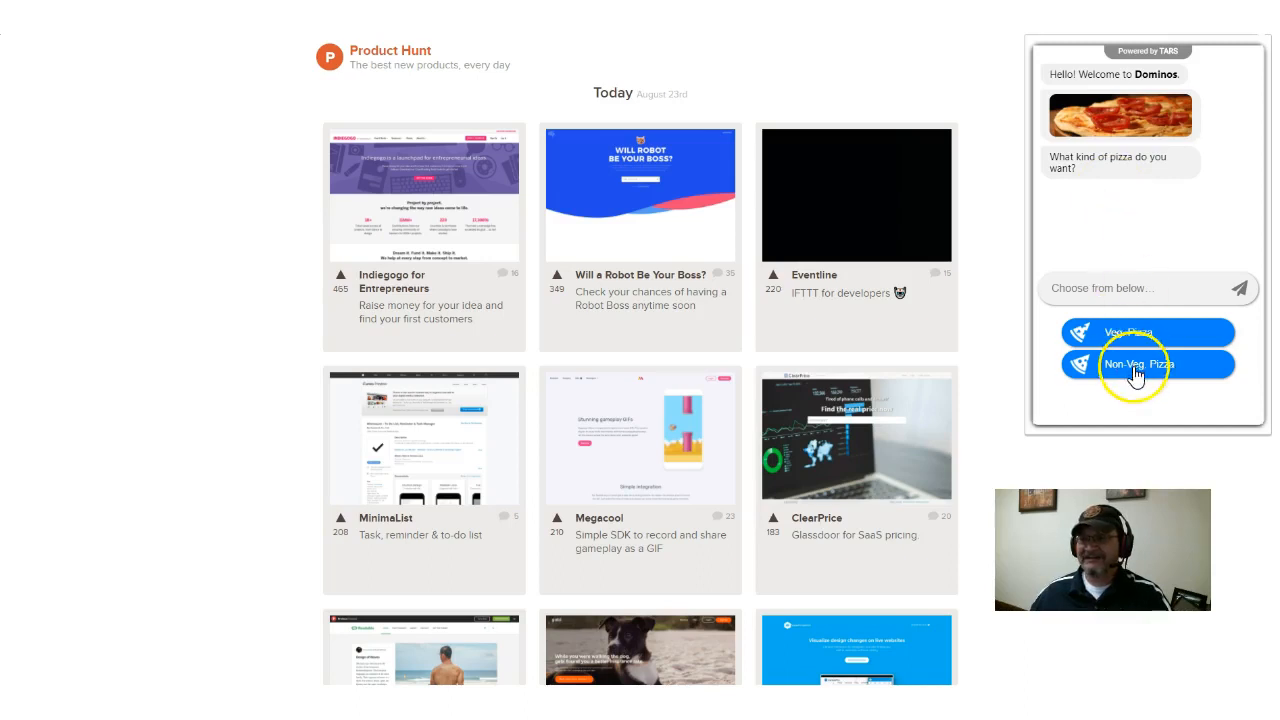
Choose a Non-Veg Cheese & Pepperoni pizza in Large size.
{"action": "left_click", "coordinate": [1134, 364]}
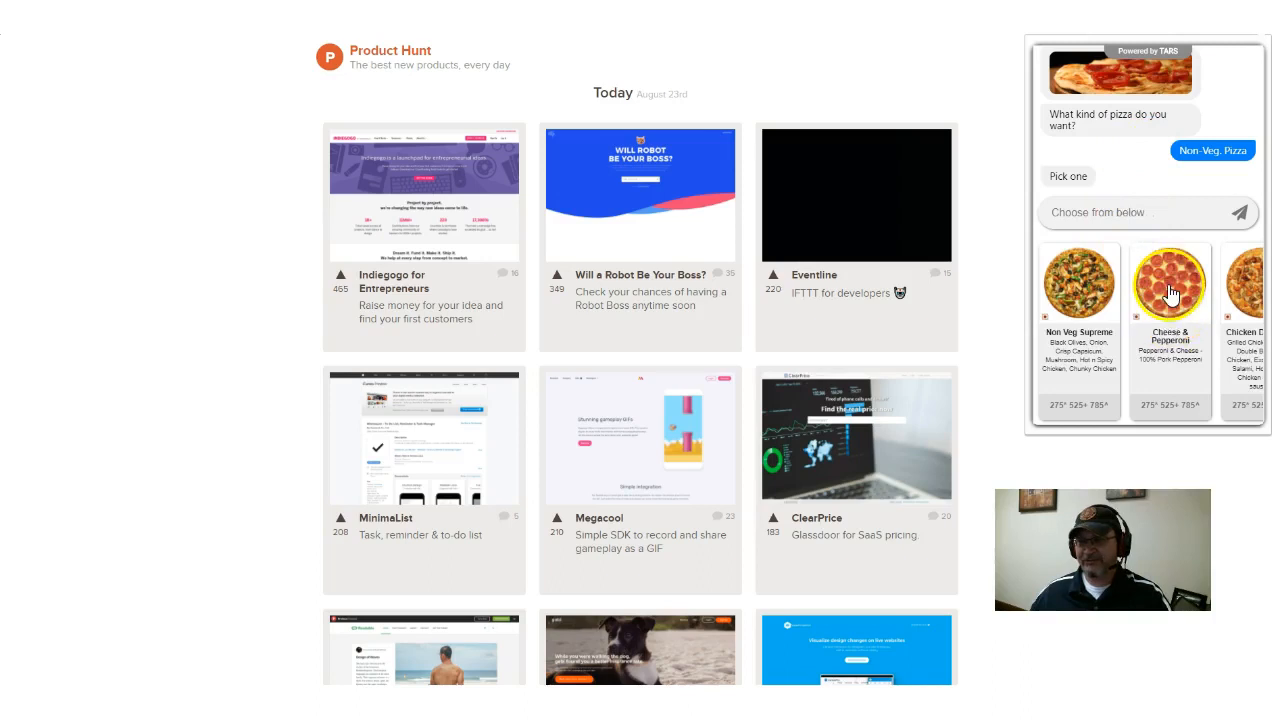
{"action": "left_click", "coordinate": [1168, 288]}
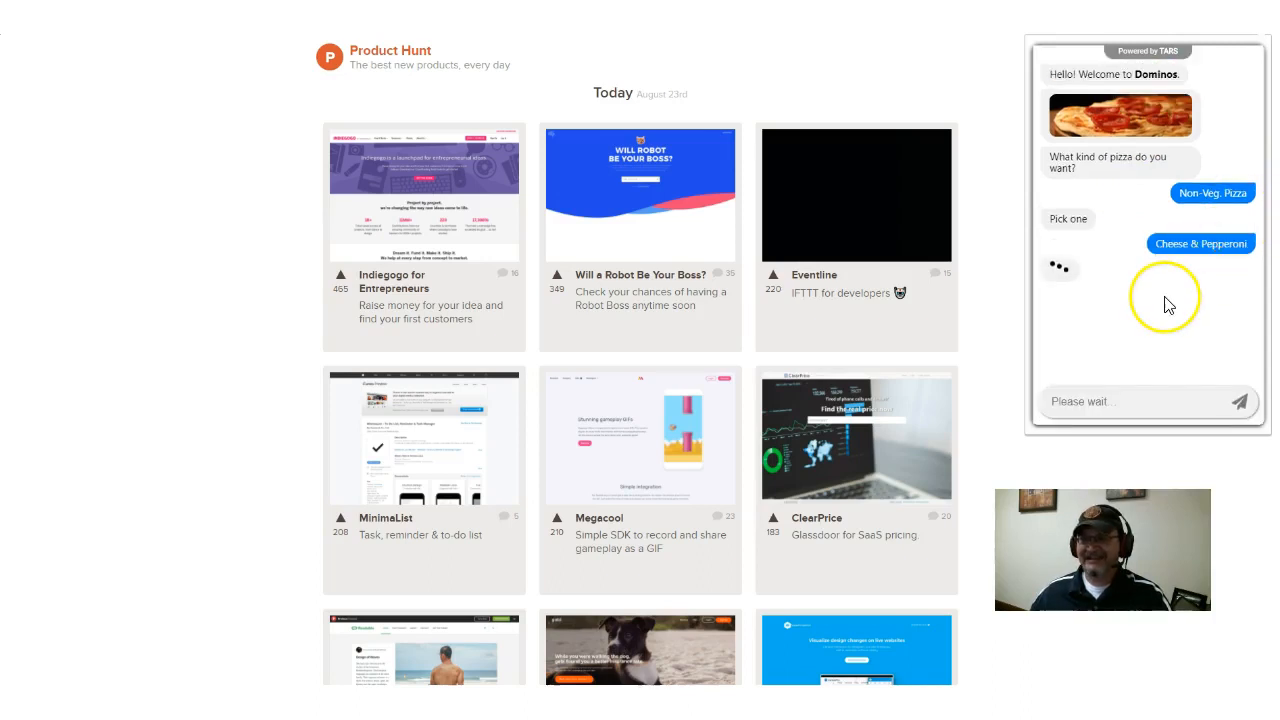
{"action": "left_click", "coordinate": [1200, 244]}
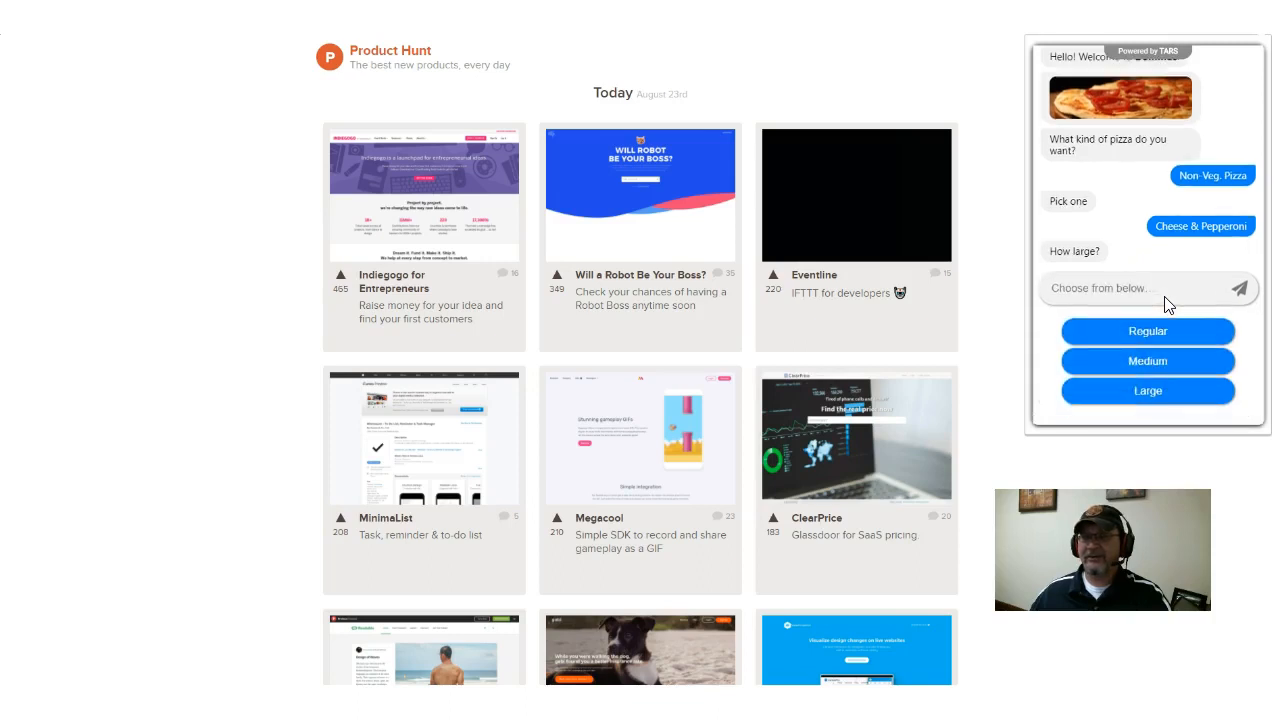
{"action": "left_click", "coordinate": [1148, 390]}
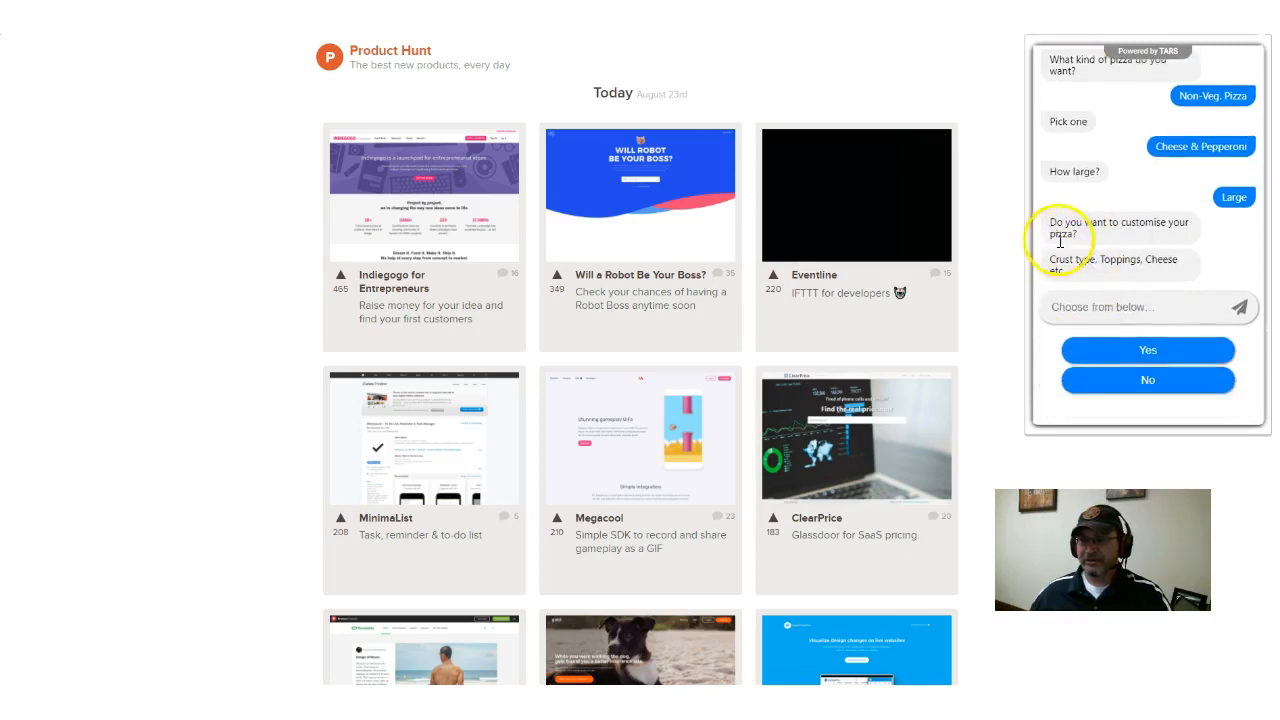
Agree to customise, set the crust to Wheat Thin Crust and add extra cheese.
{"action": "left_click", "coordinate": [1148, 350]}
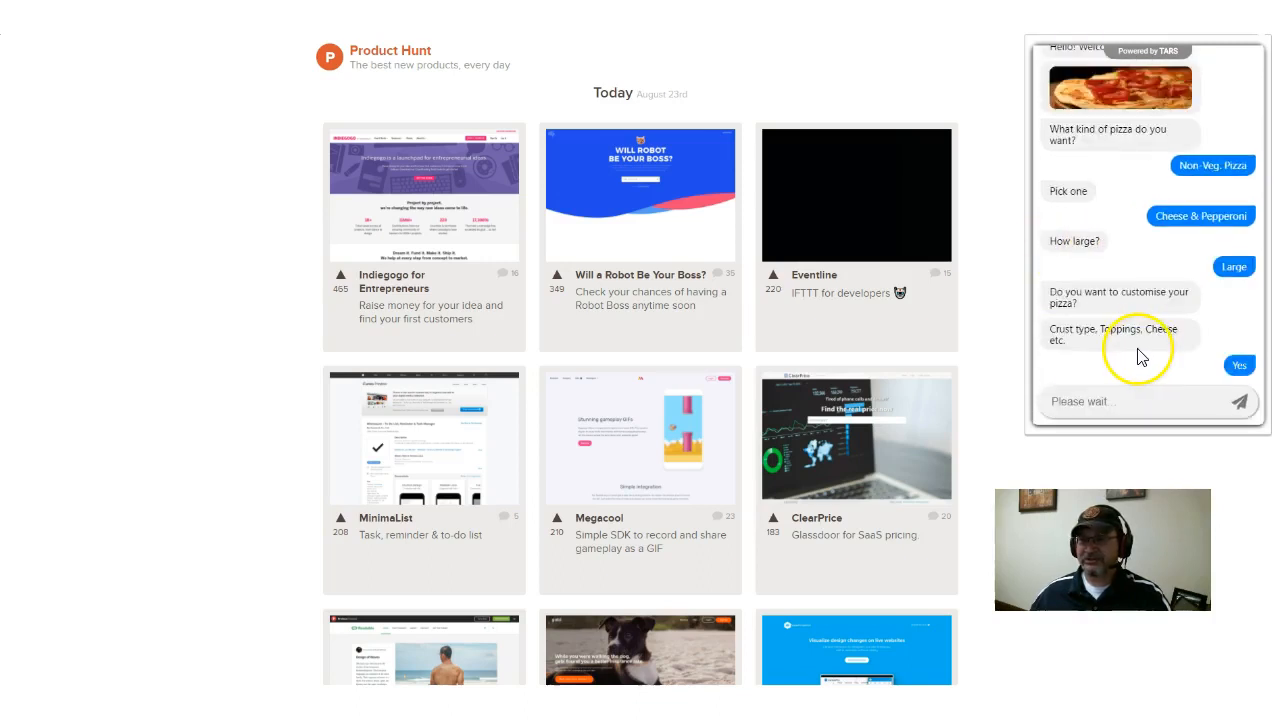
{"action": "left_click", "coordinate": [1238, 360]}
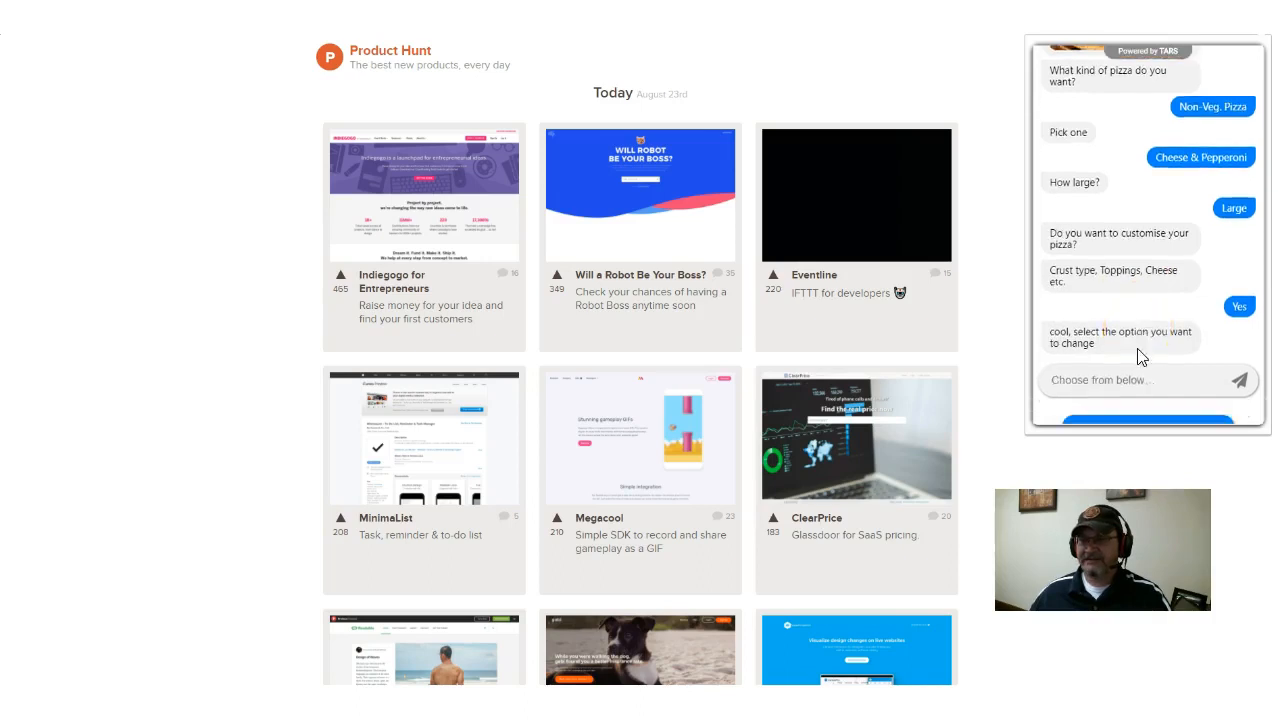
{"action": "left_click", "coordinate": [1142, 312]}
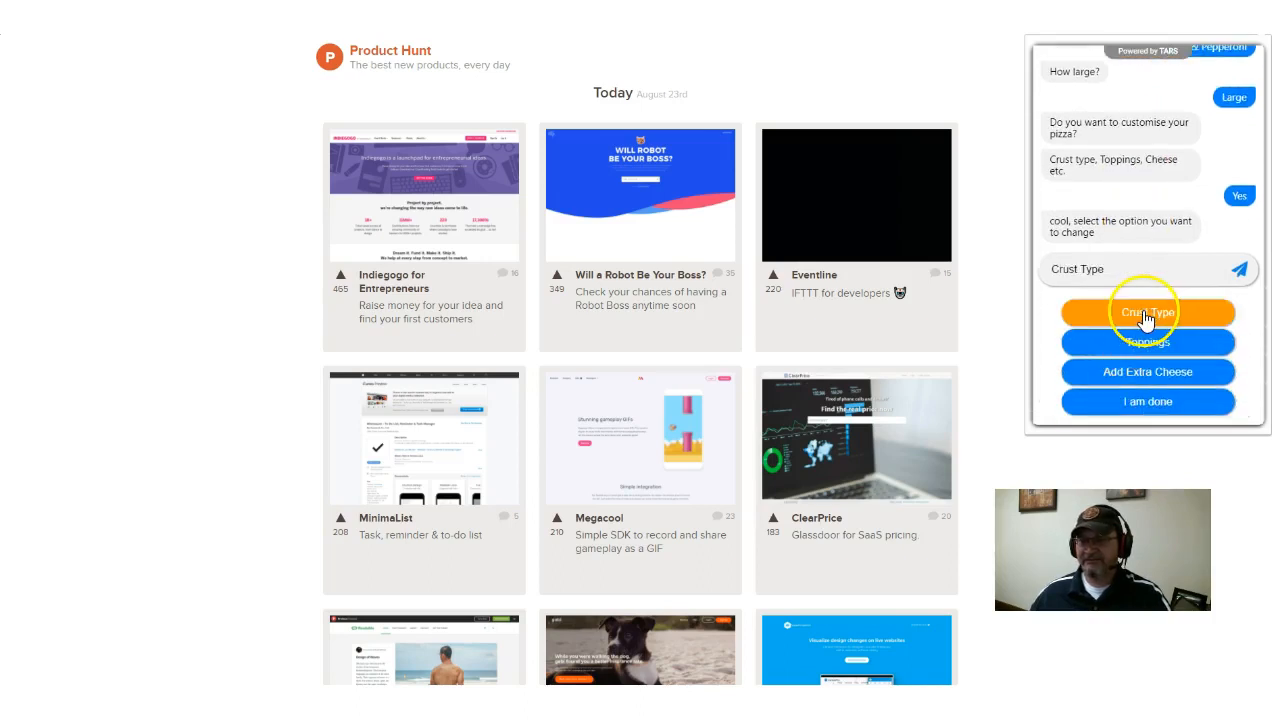
{"action": "left_click", "coordinate": [1144, 310]}
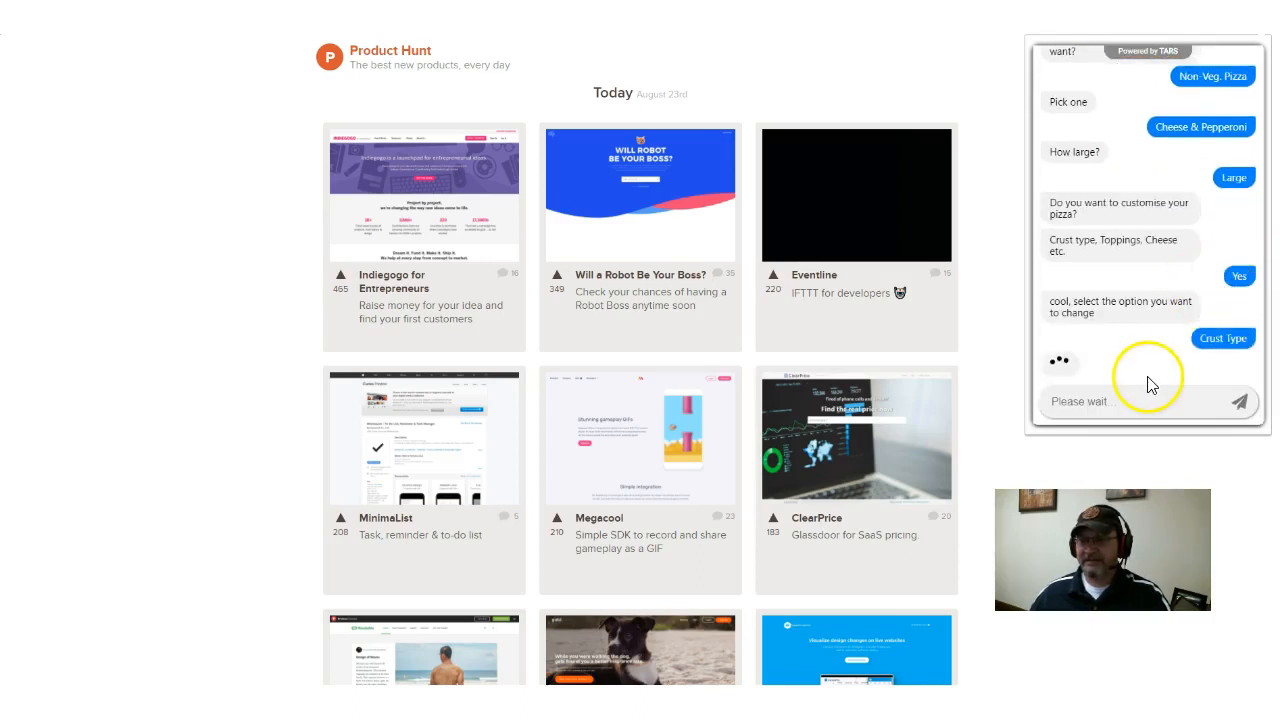
{"action": "left_click", "coordinate": [1220, 336]}
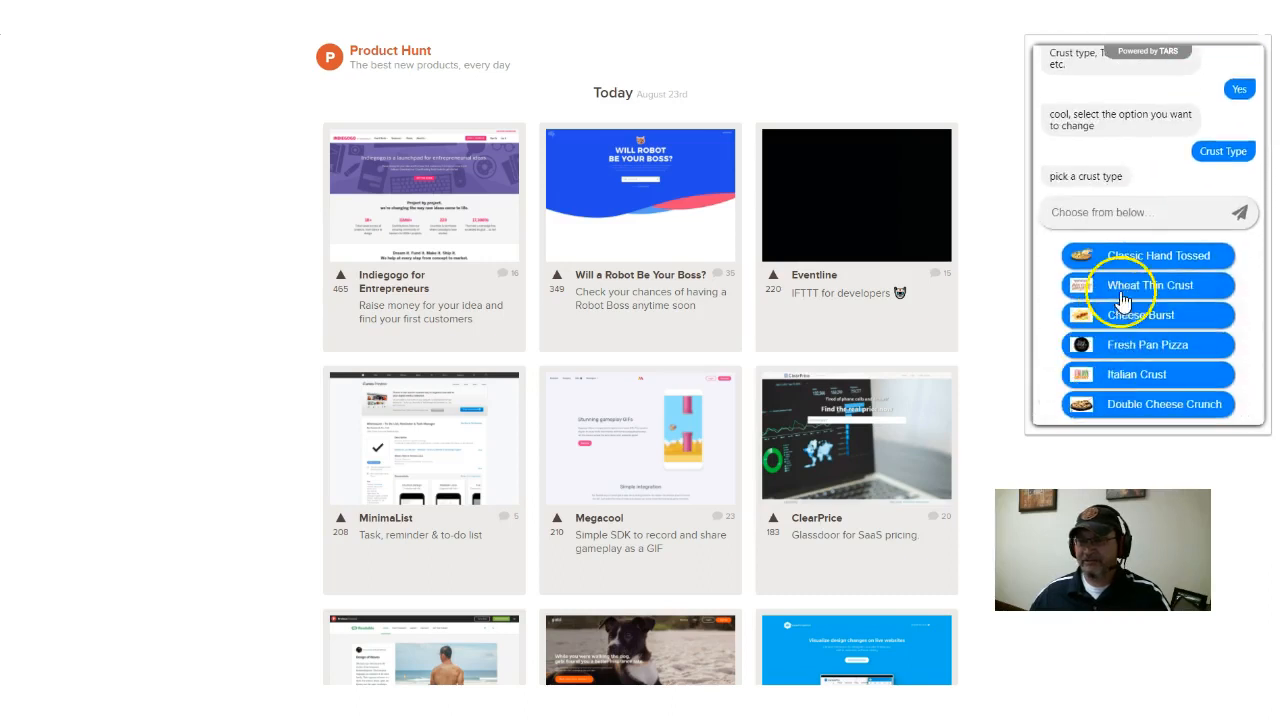
{"action": "left_click", "coordinate": [1152, 284]}
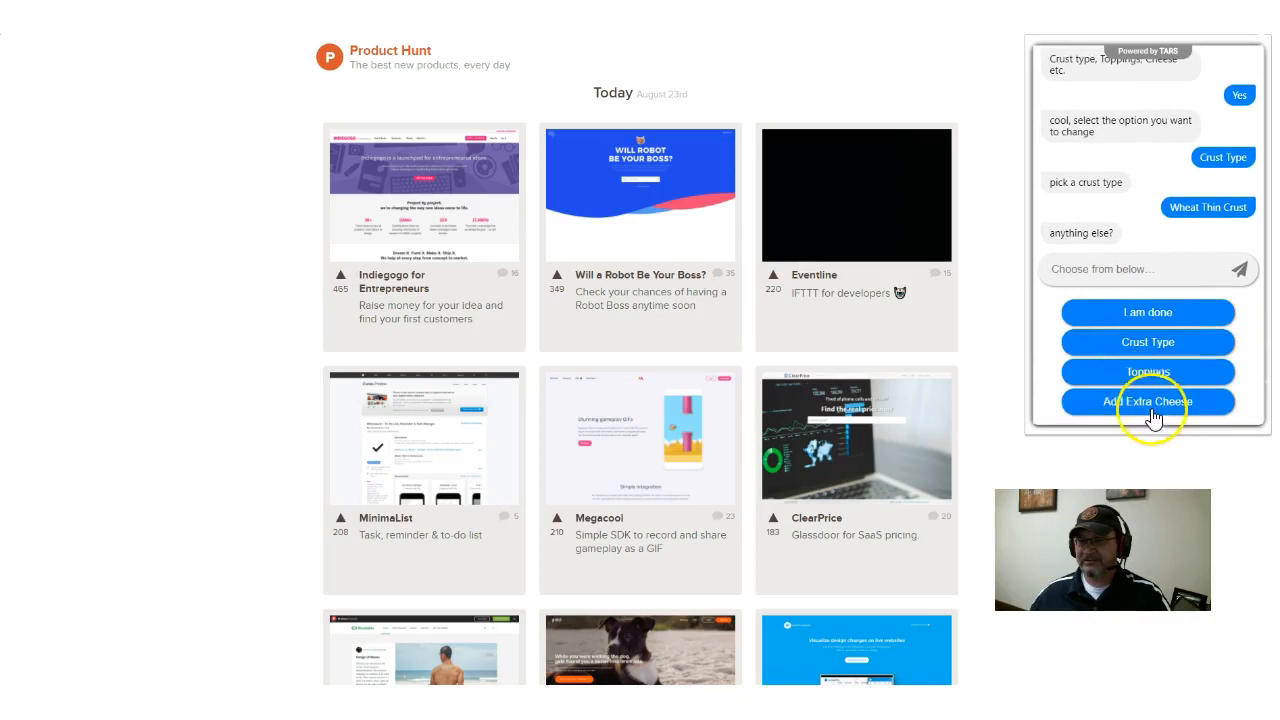
{"action": "left_click", "coordinate": [1148, 416]}
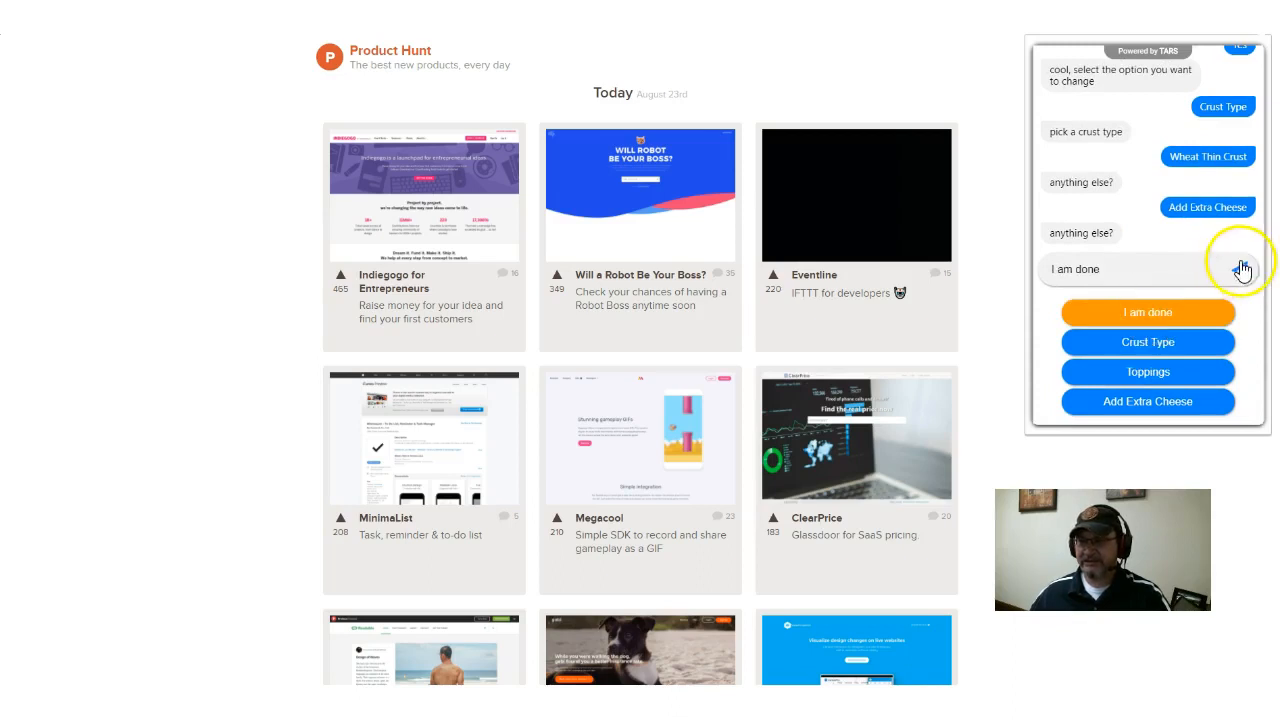
Finish customising and decline adding more pizzas to the order.
{"action": "left_click", "coordinate": [1144, 312]}
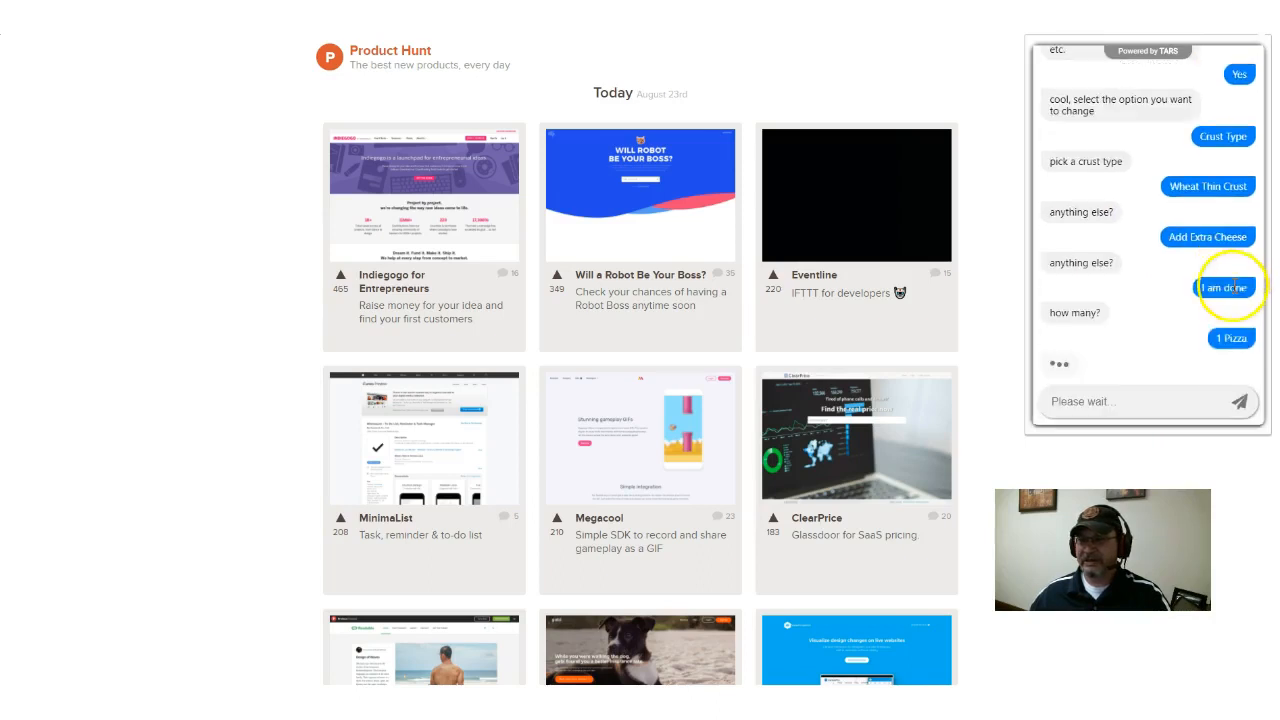
{"action": "left_click", "coordinate": [1216, 288]}
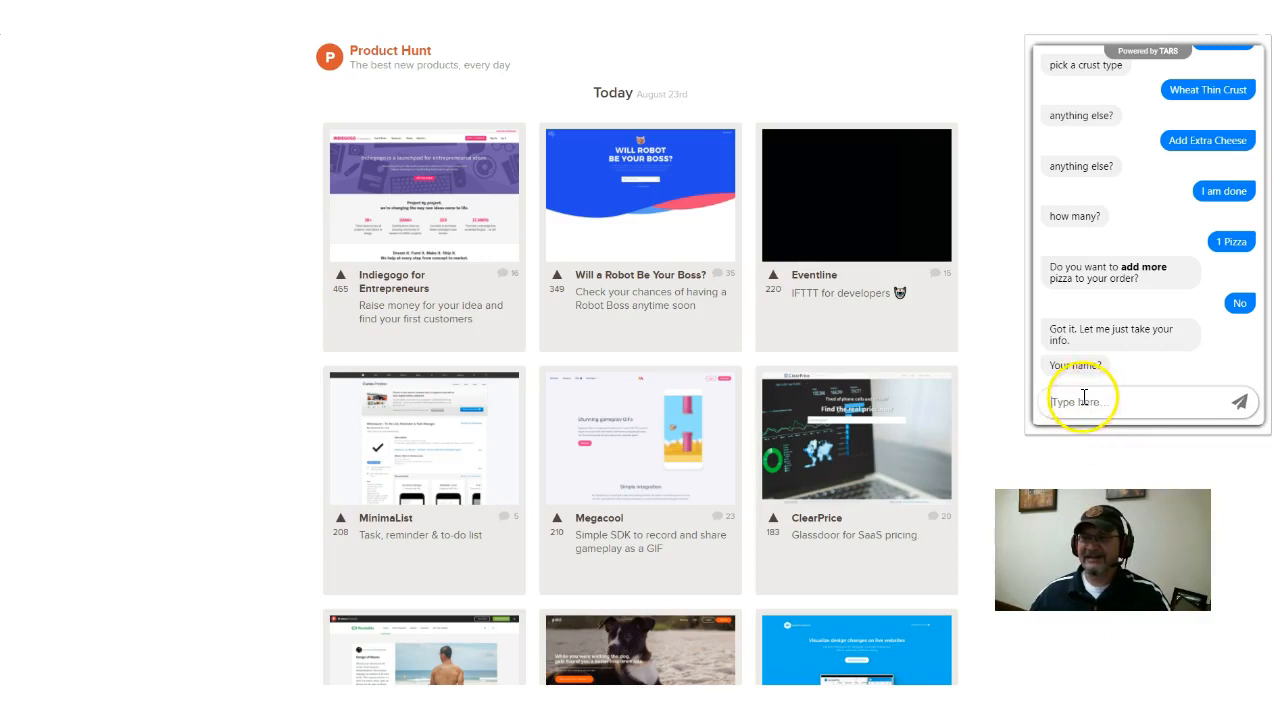
Give the name 'Curt' for the order and send it.
{"action": "left_click", "coordinate": [1084, 400]}
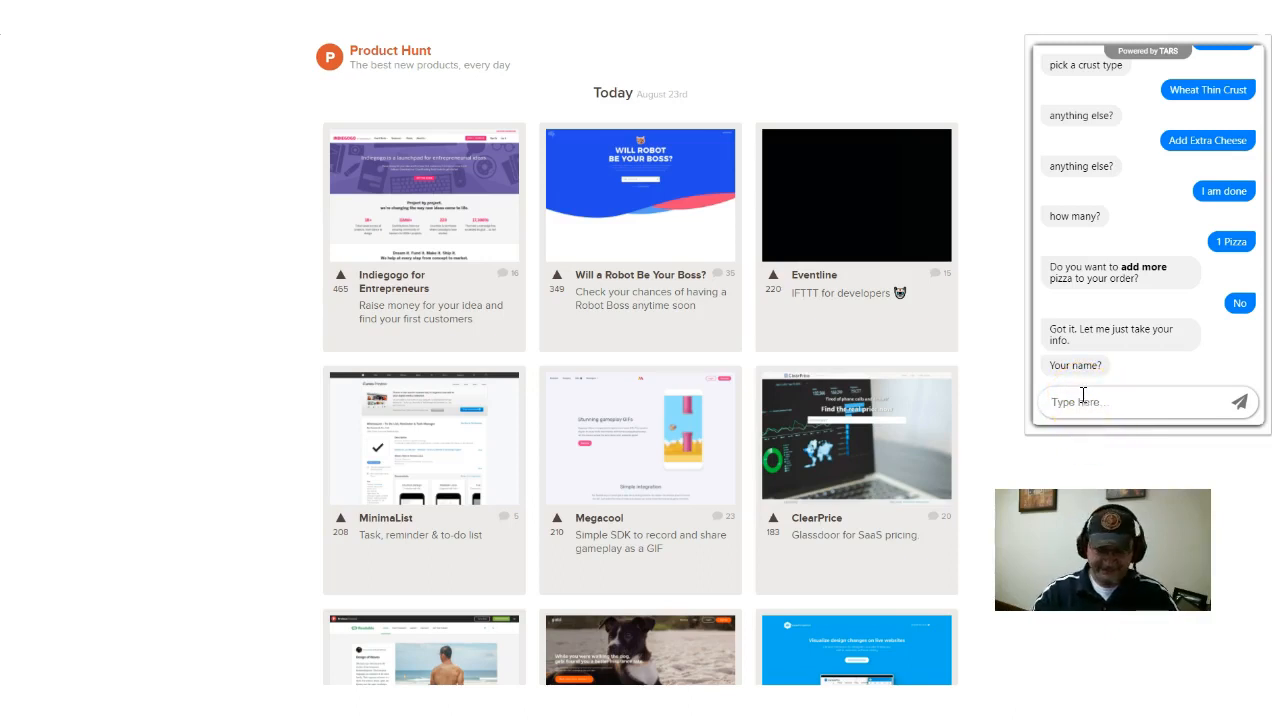
{"action": "type", "text": "Curt"}
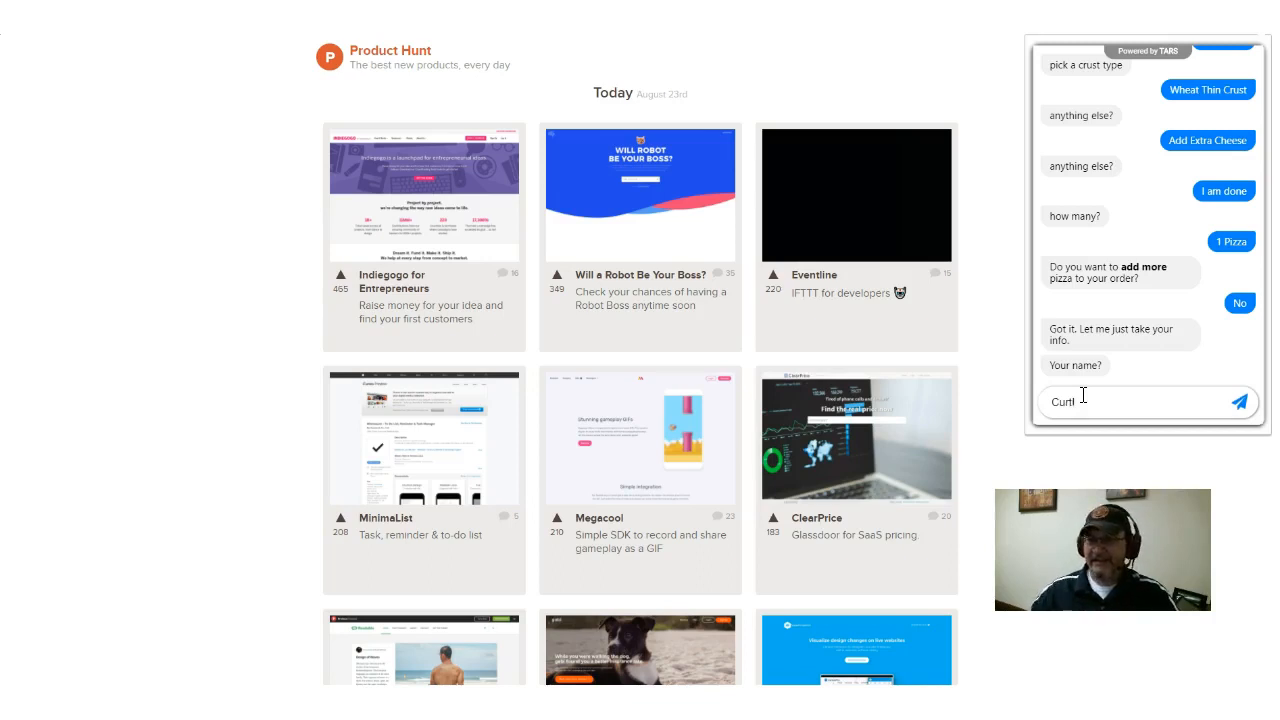
{"action": "left_click", "coordinate": [1238, 400]}
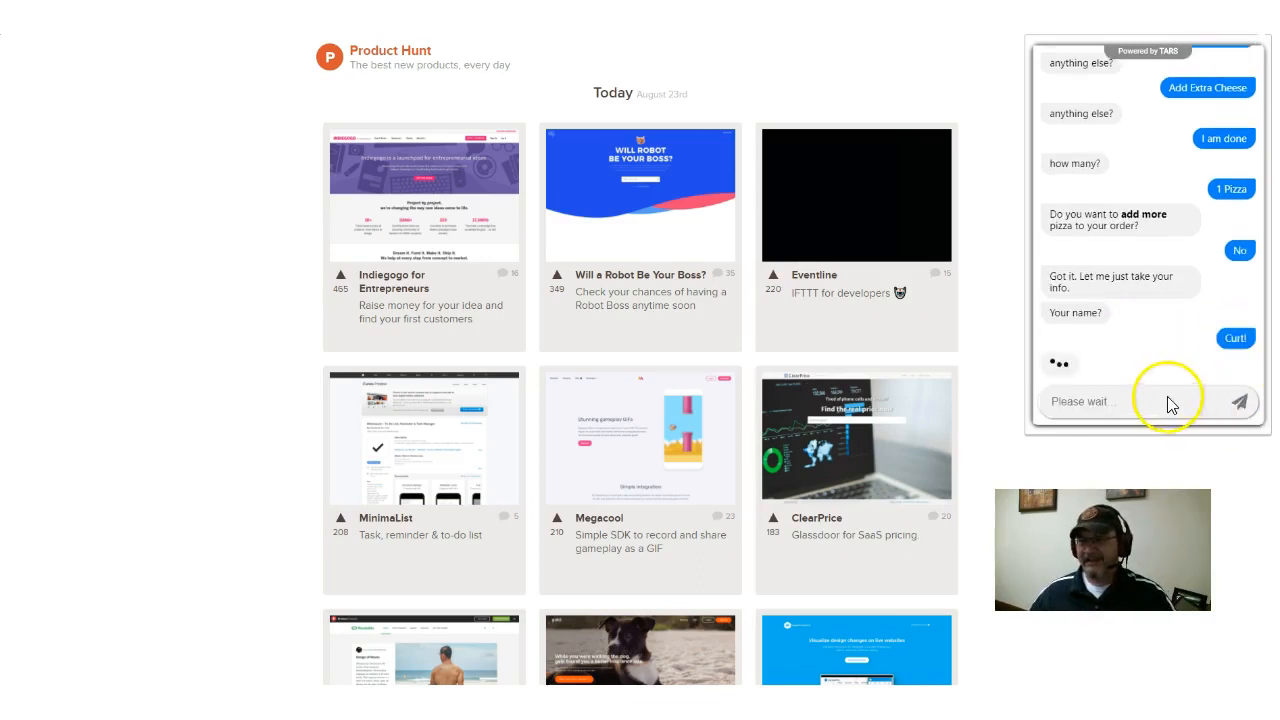